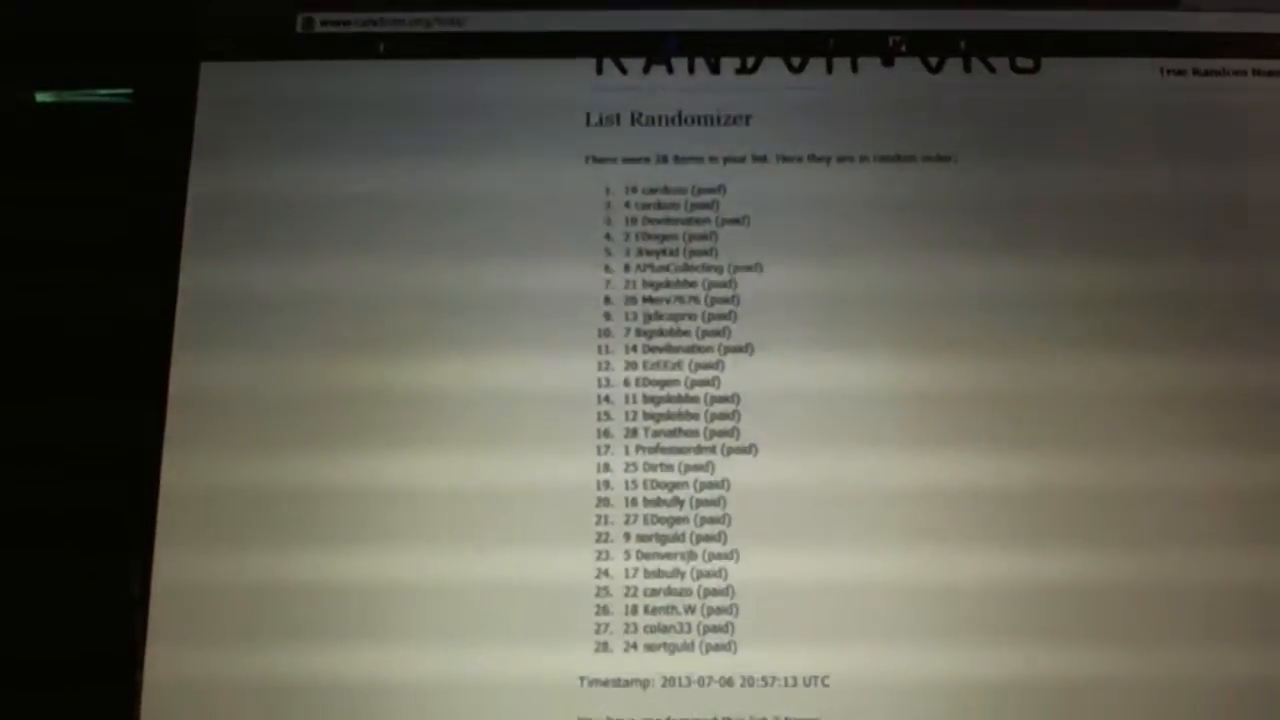
scroll("up", 3)
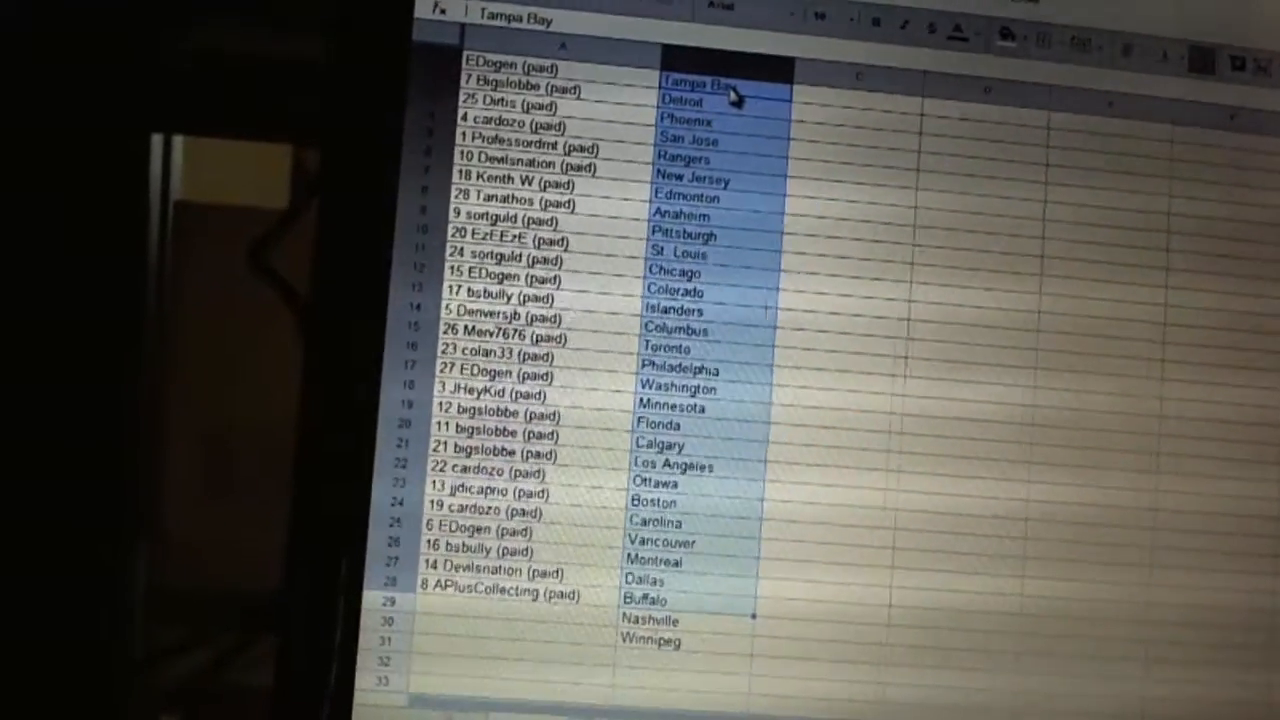
scroll("down", 3)
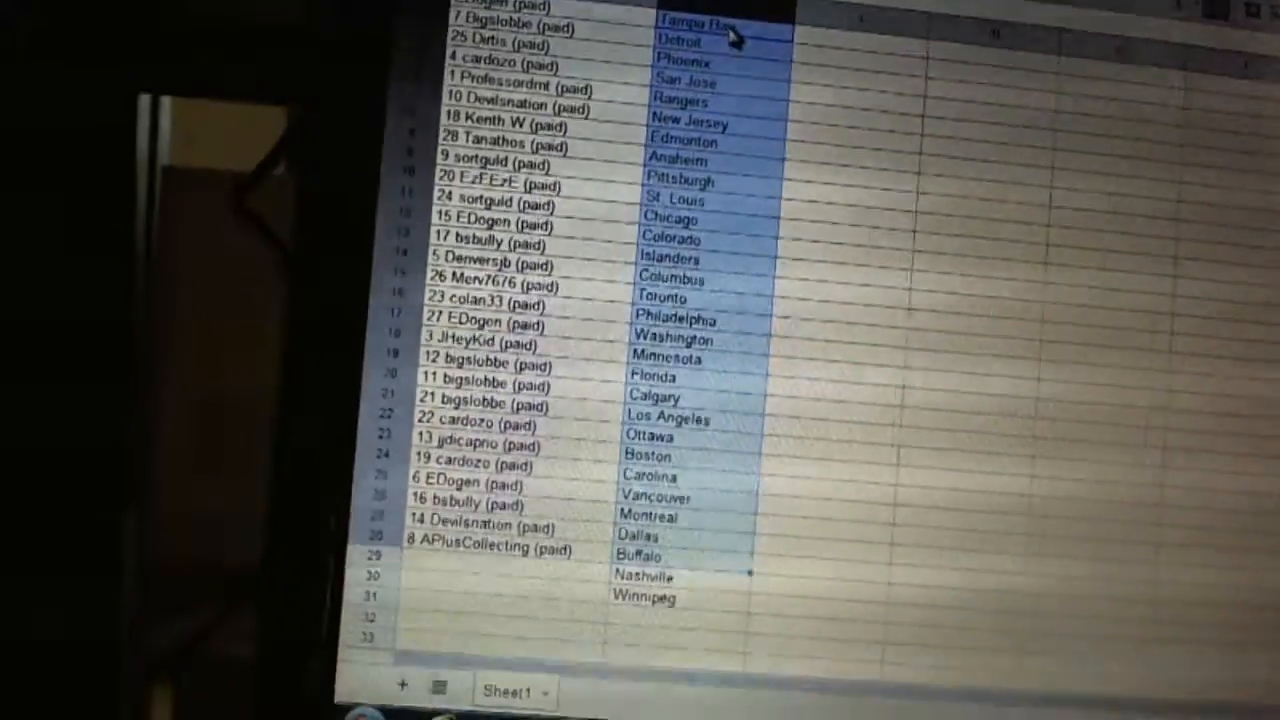